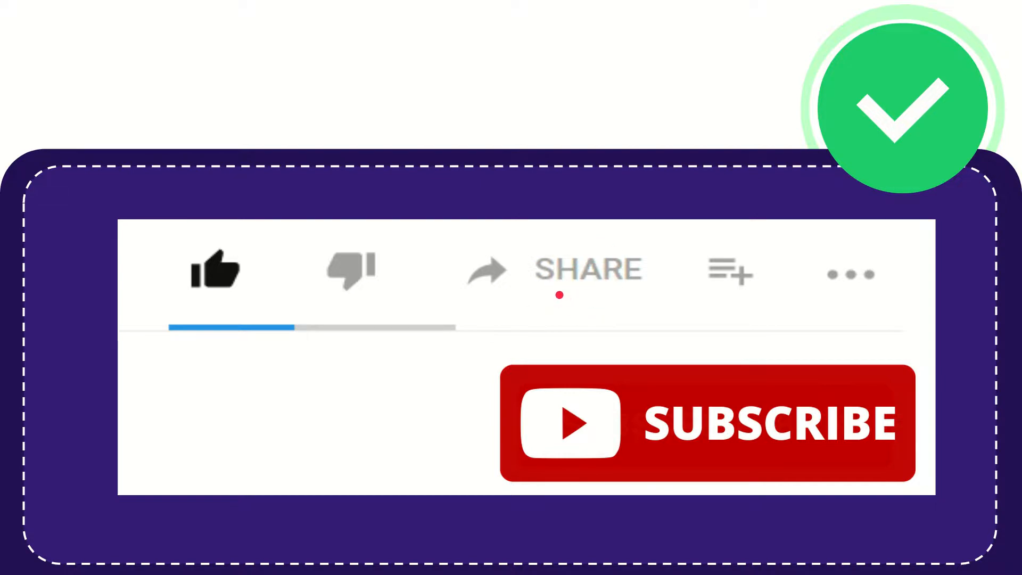
mouse_move(593, 319)
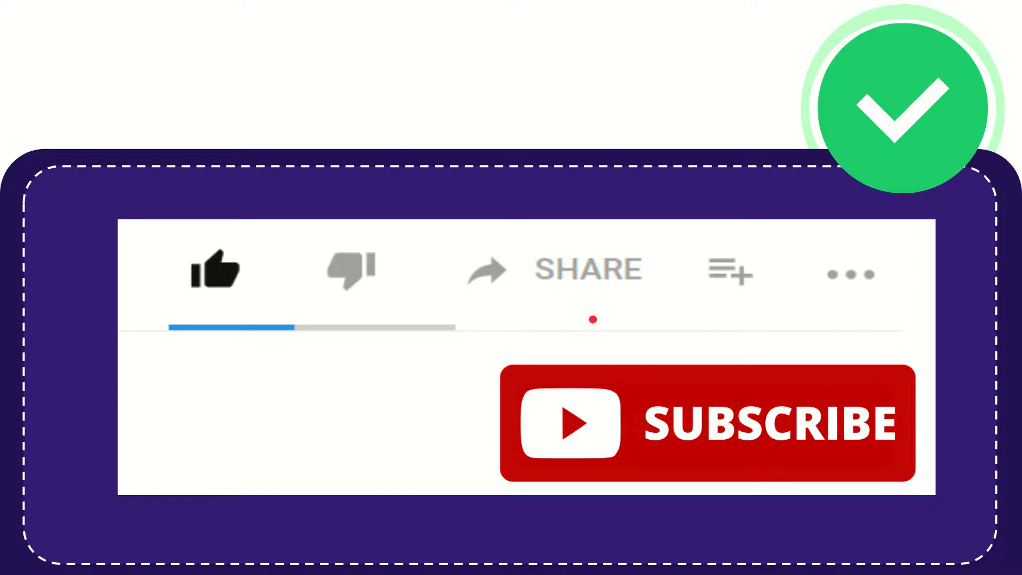